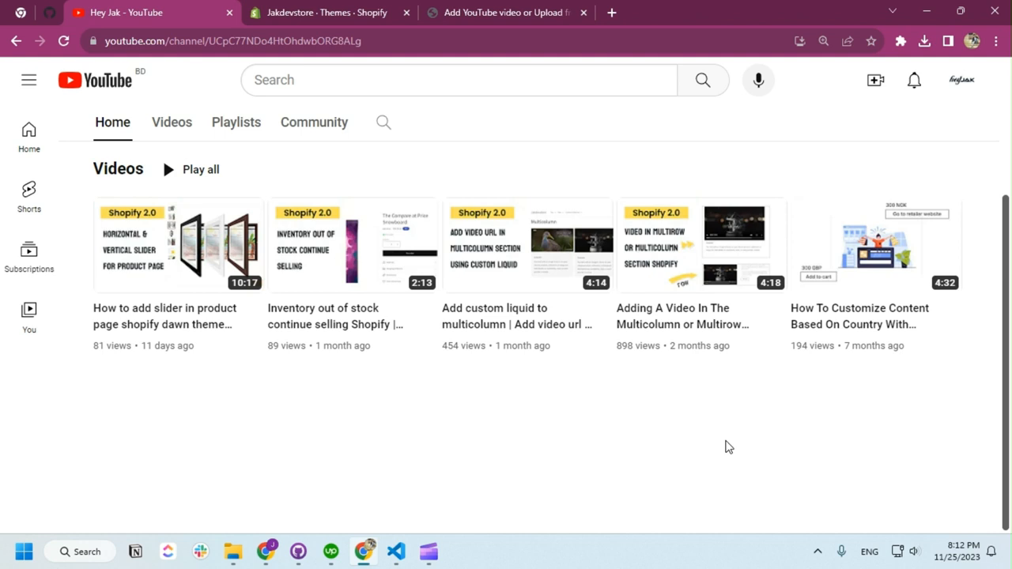
mouse_move(498, 12)
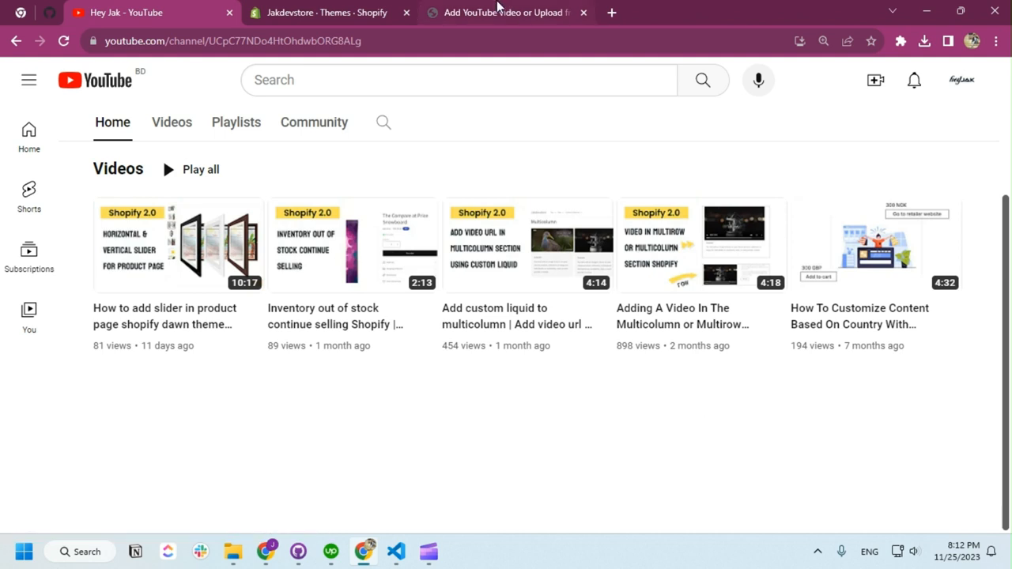
- View the storefront page with the two multicolumn videos, then return to the code editor
click(506, 13)
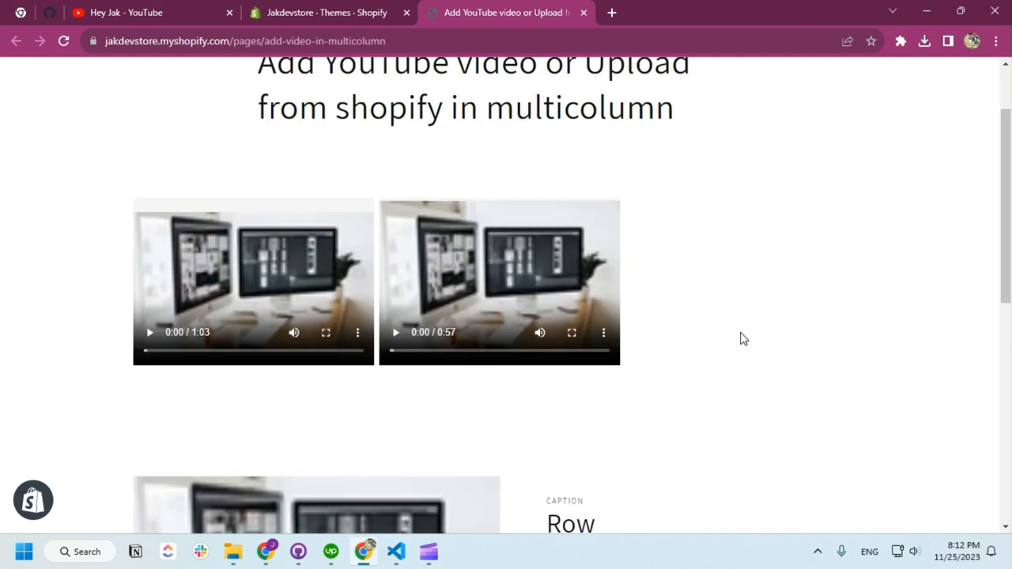
mouse_move(196, 274)
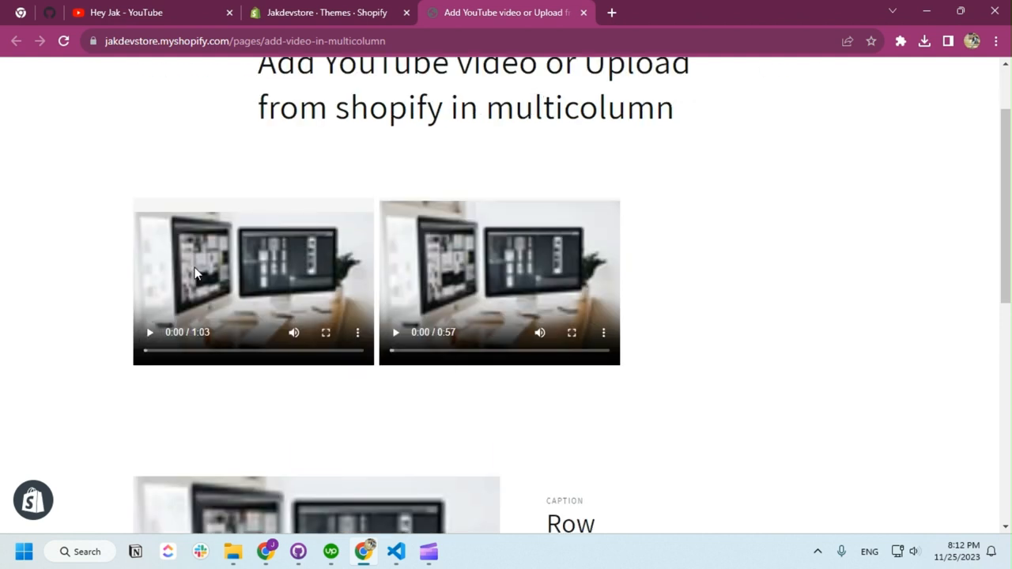
click(325, 12)
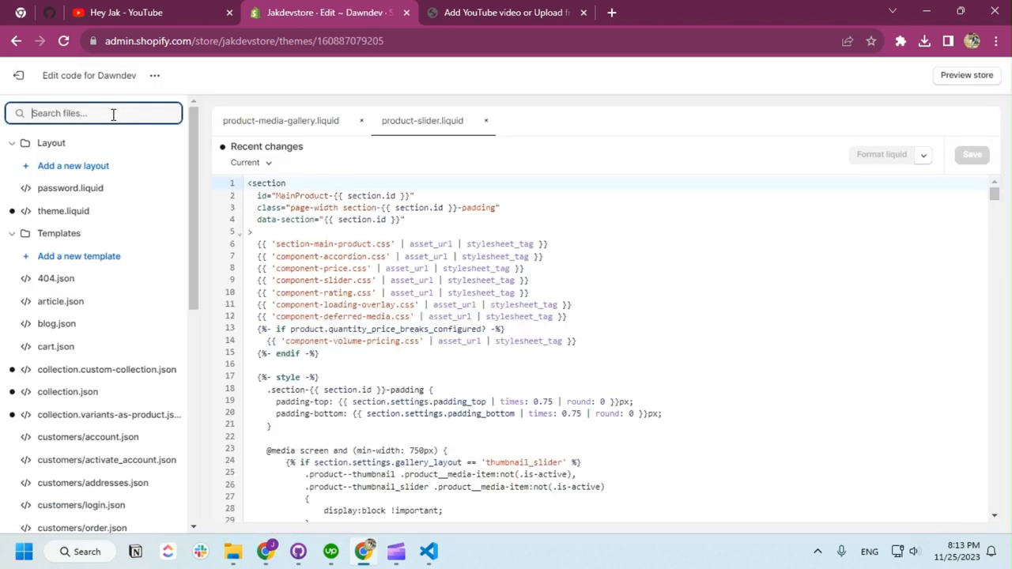
- Locate multicolumn.liquid via 'multi' search and find the video_tag block with 'video'
text(multi)
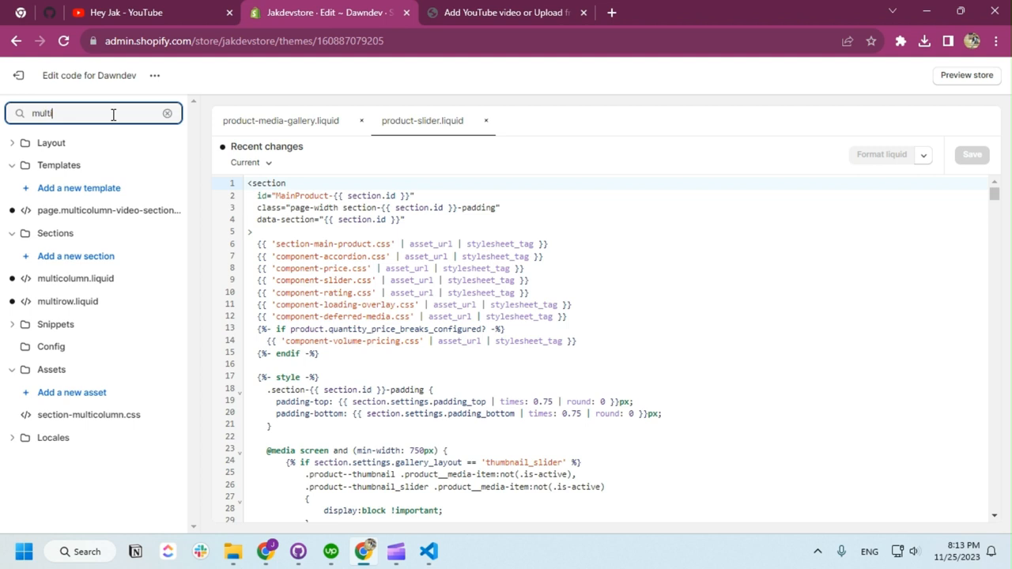
click(76, 279)
text(v)
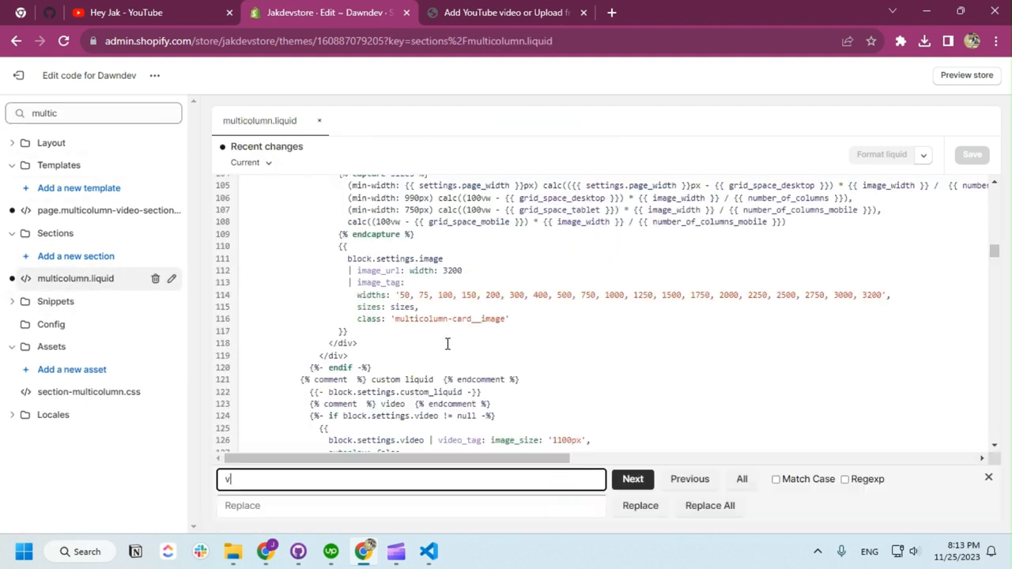
text(ideo)
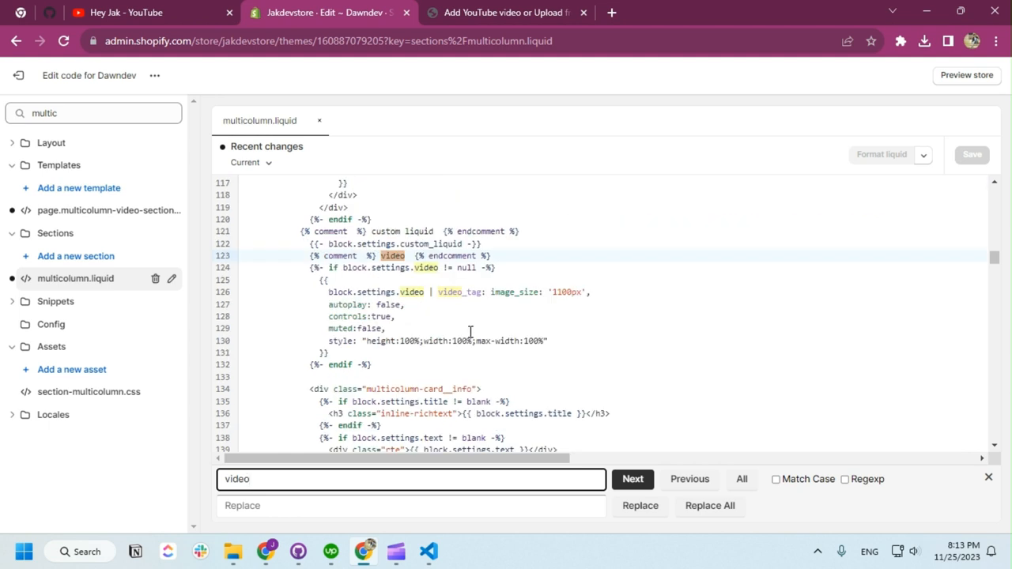
click(633, 479)
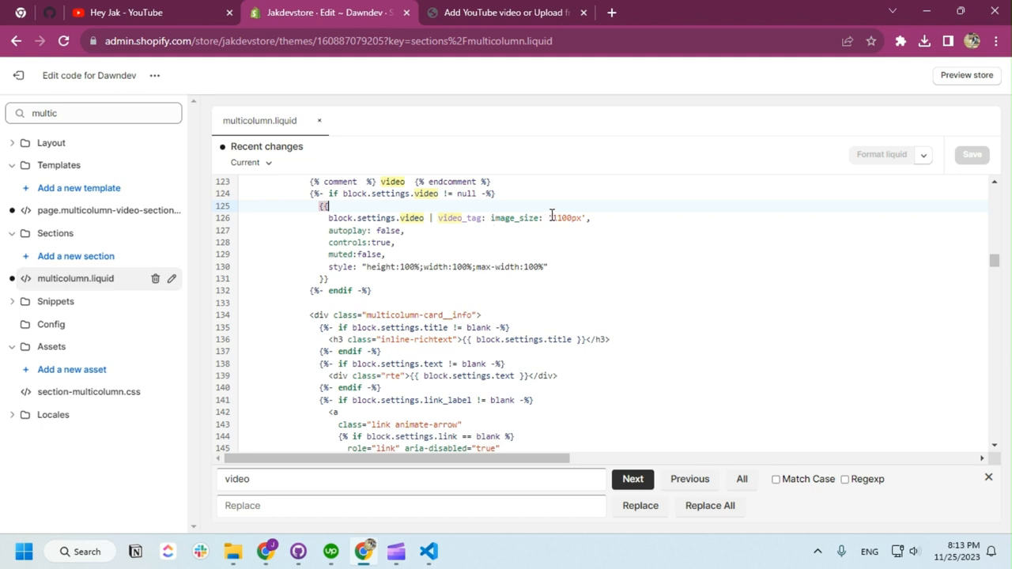
- Change the video_tag image_size from 1100px to 300px, save, and preview on the store page
click(563, 219)
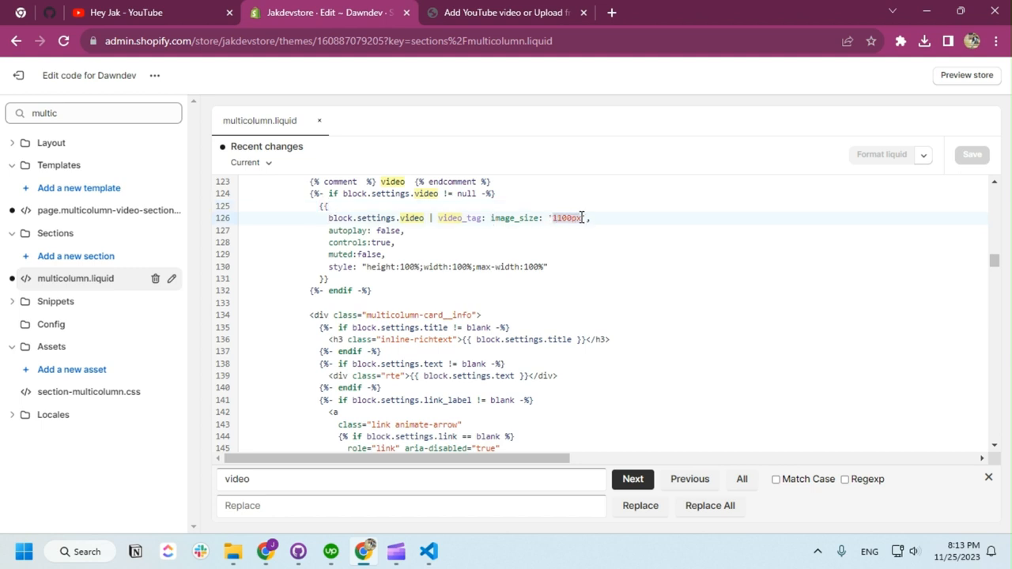
text(300px)
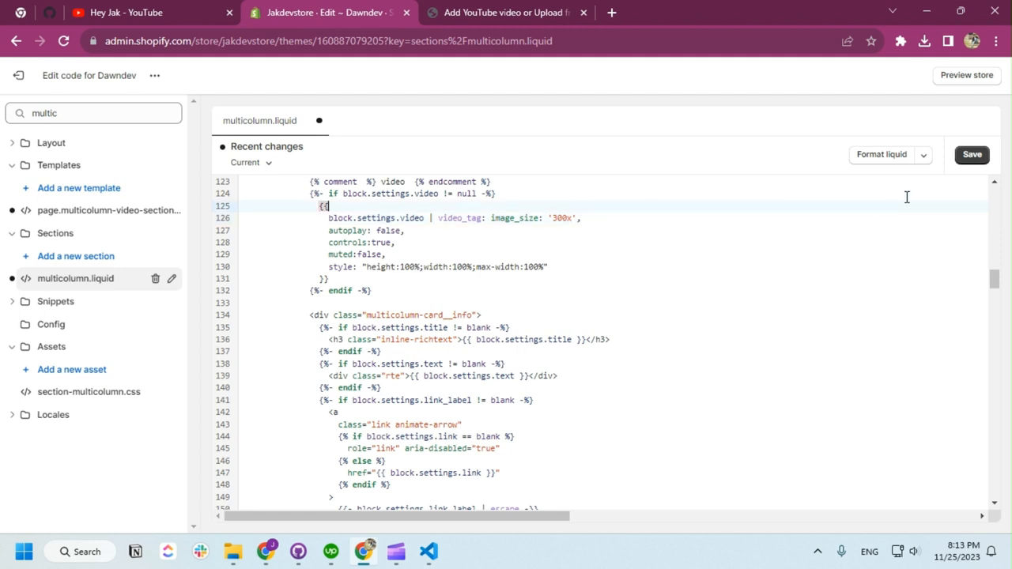
key(ctrl+s)
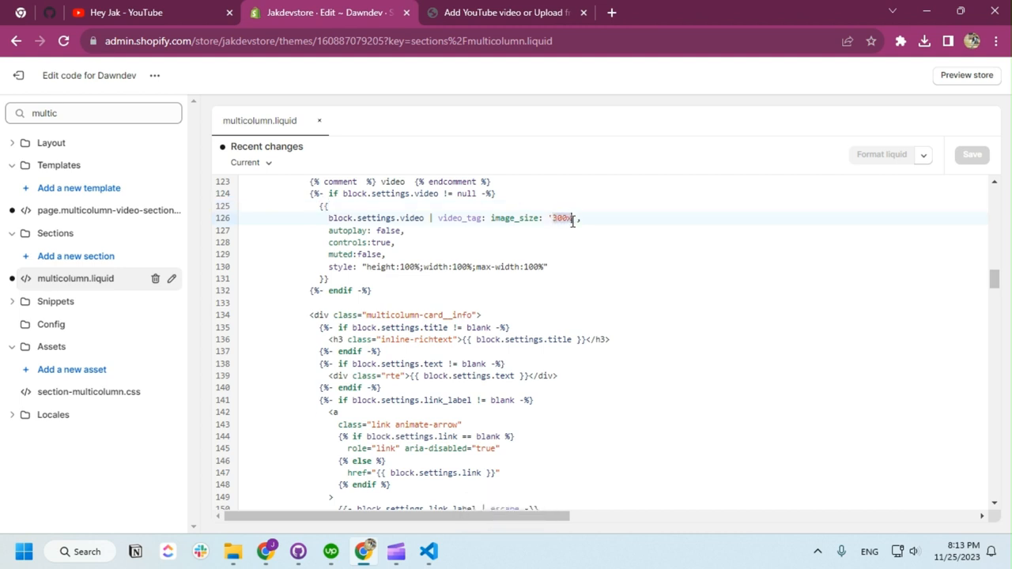
double_click(562, 218)
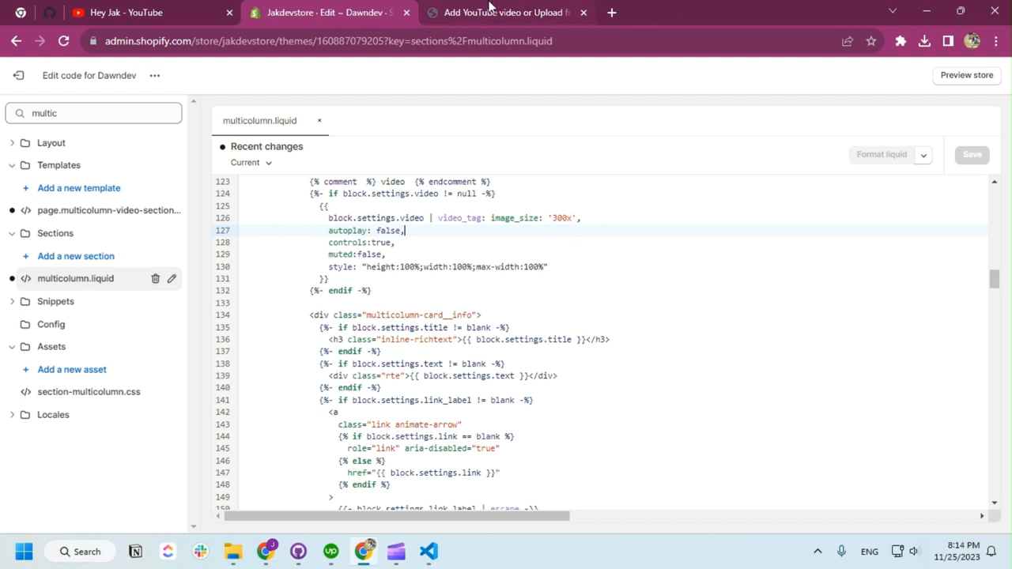
click(506, 13)
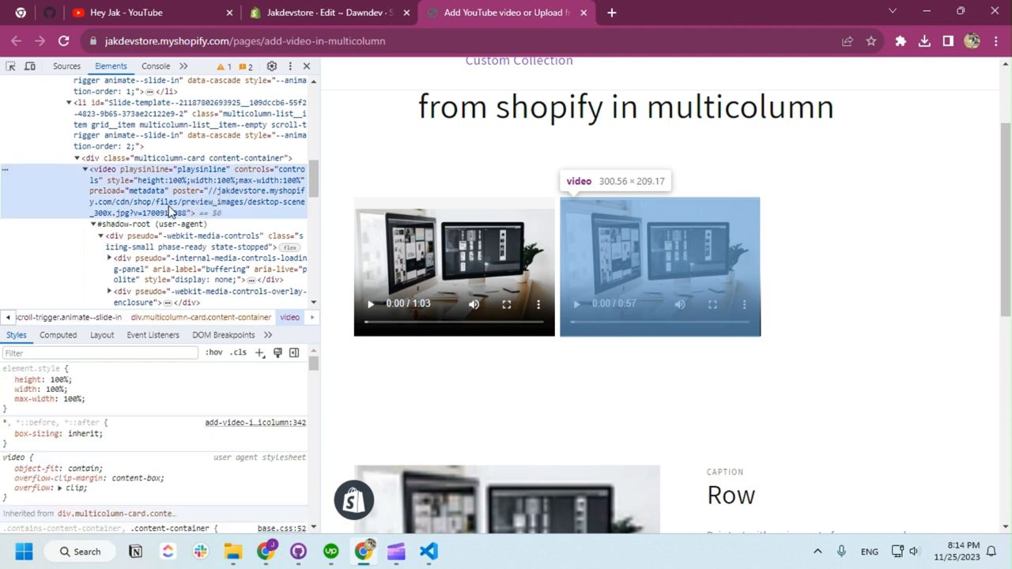
click(324, 13)
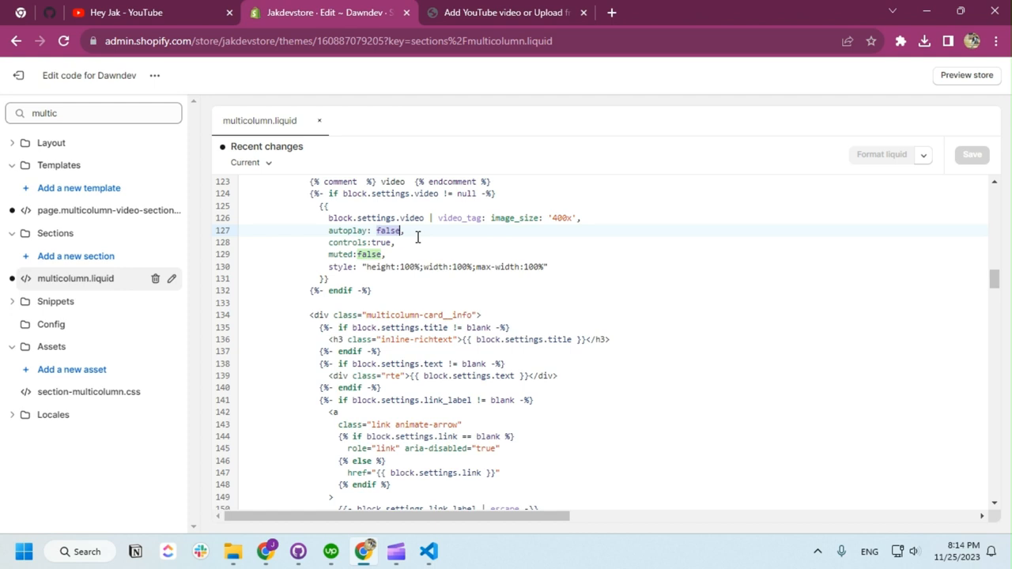
- Set autoplay: true, add loop: true, and change muted: false to muted: true in the video_tag
text(true)
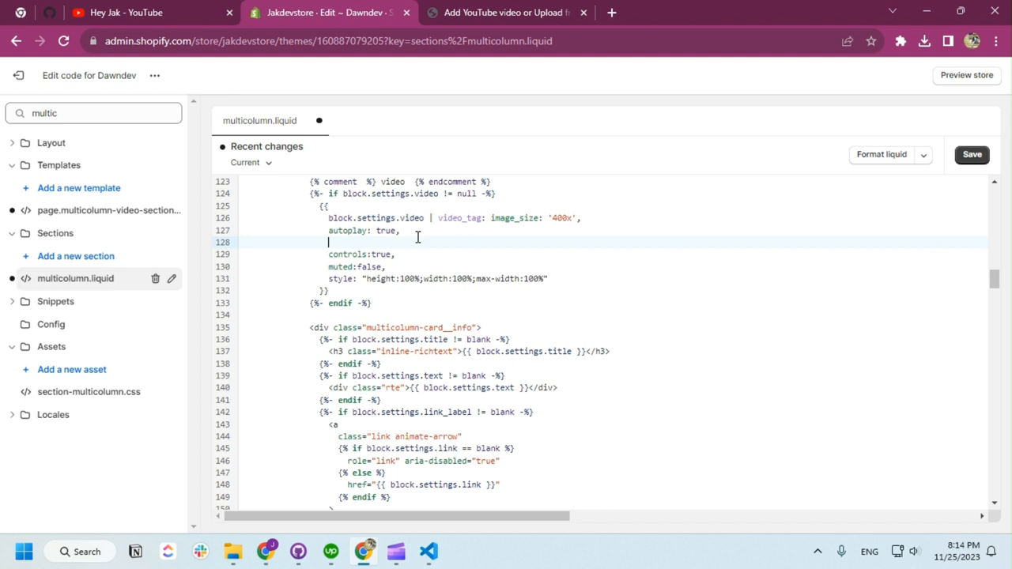
text(loop:)
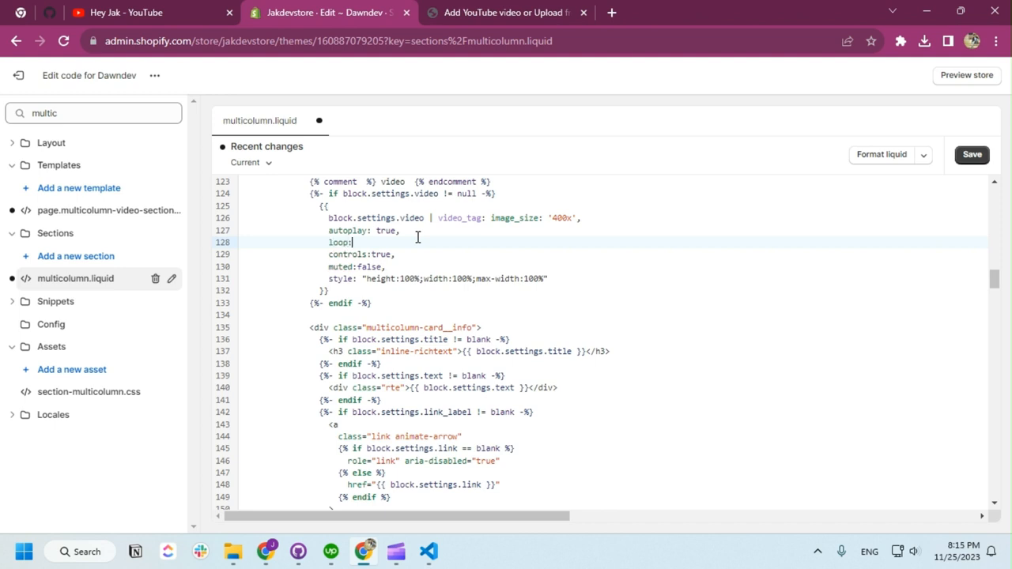
text(true,)
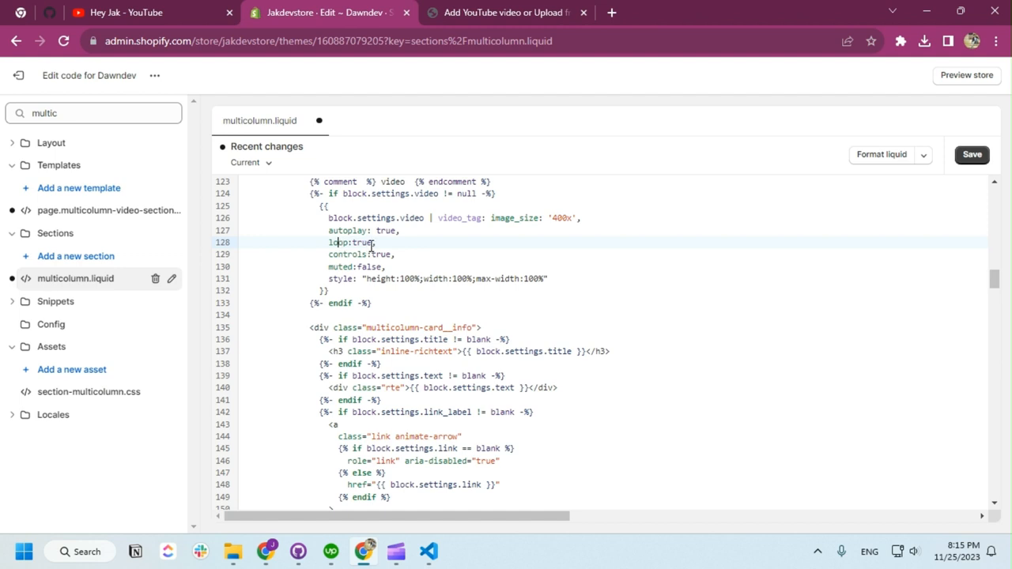
double_click(351, 242)
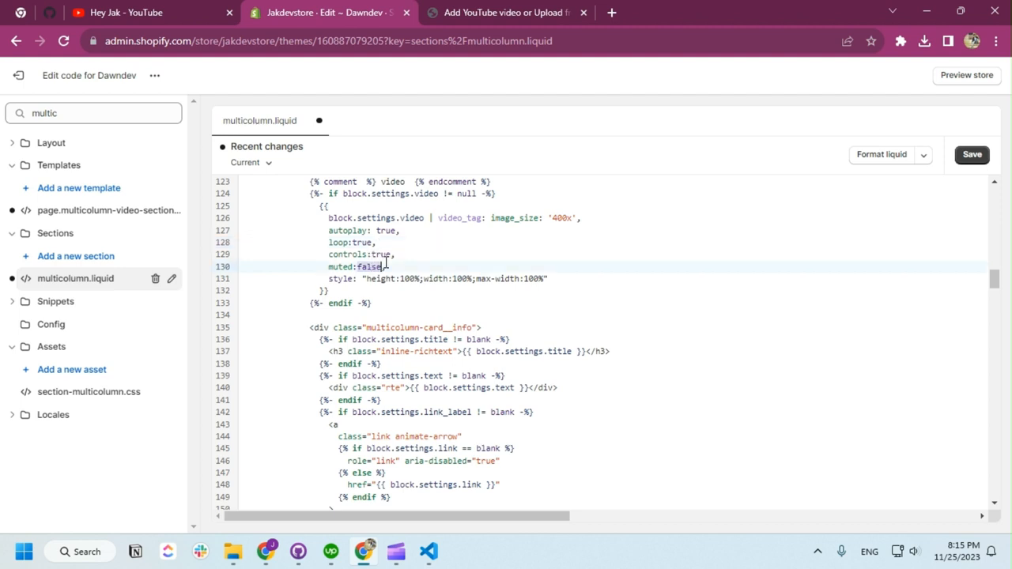
text(tru)
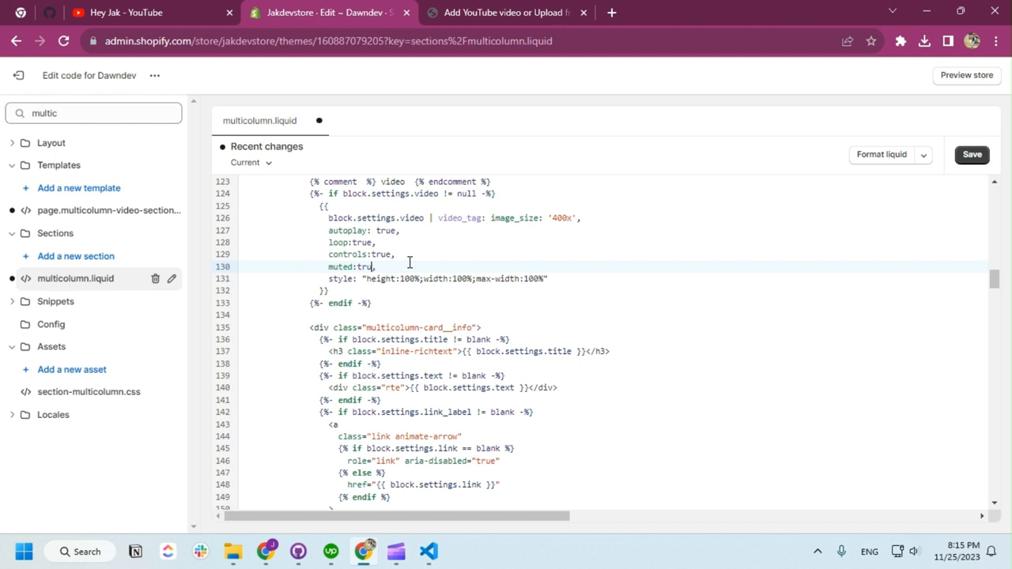
text(e,)
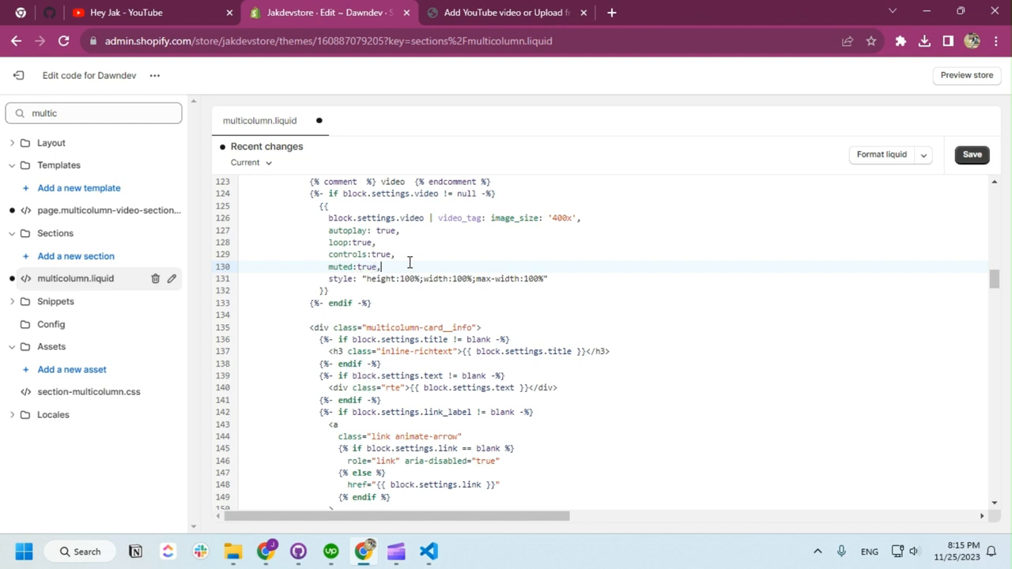
- Reload the storefront to see the videos autoplaying muted, then return to the admin
click(506, 12)
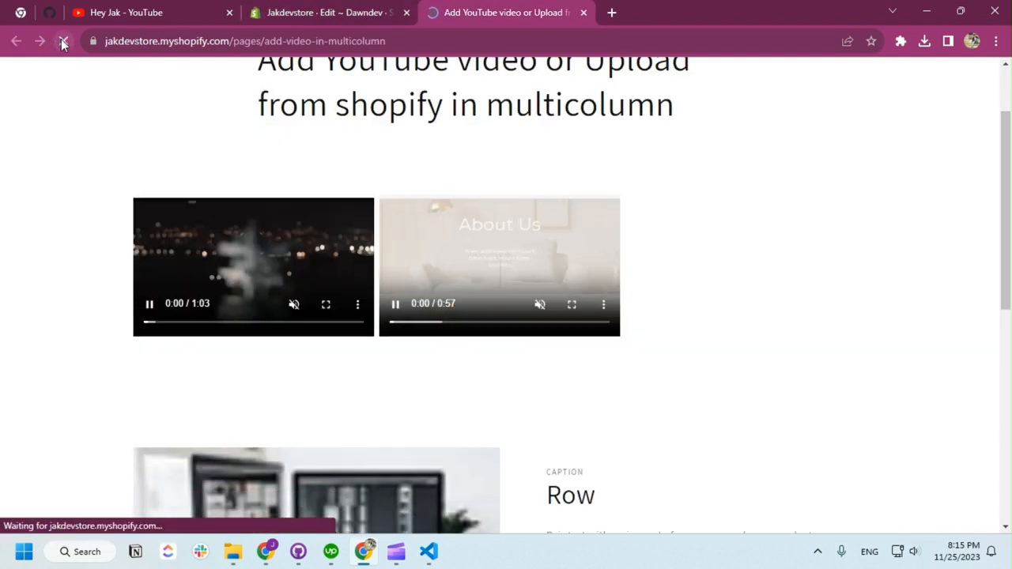
click(63, 41)
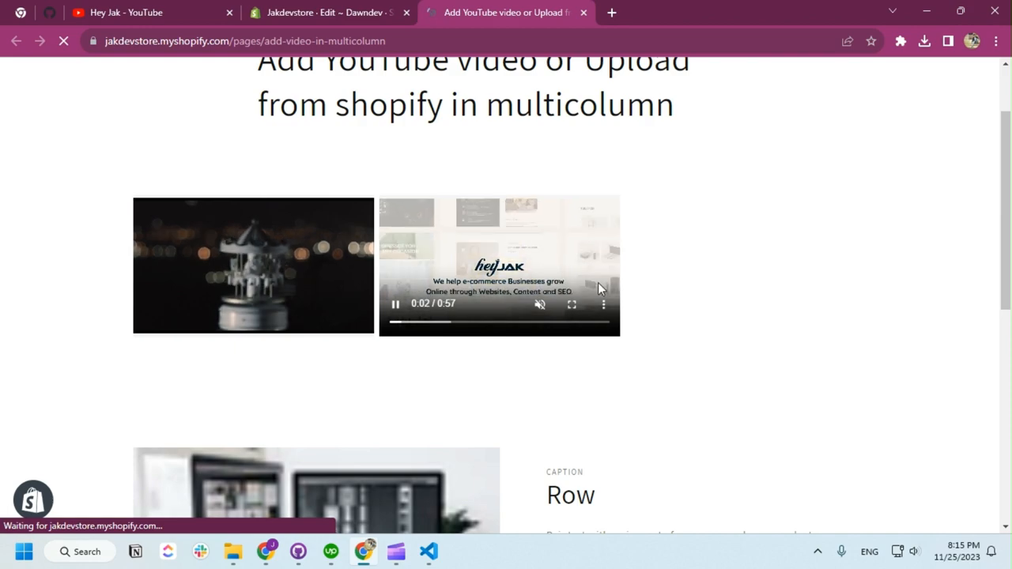
click(571, 304)
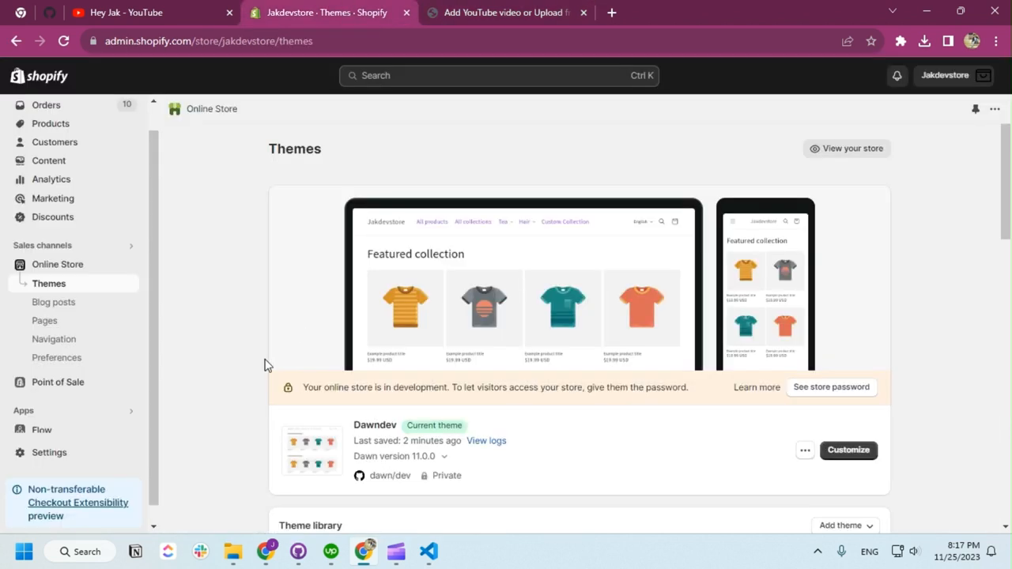
- Open the Dawndev customizer on the multicolumn video page template
click(847, 449)
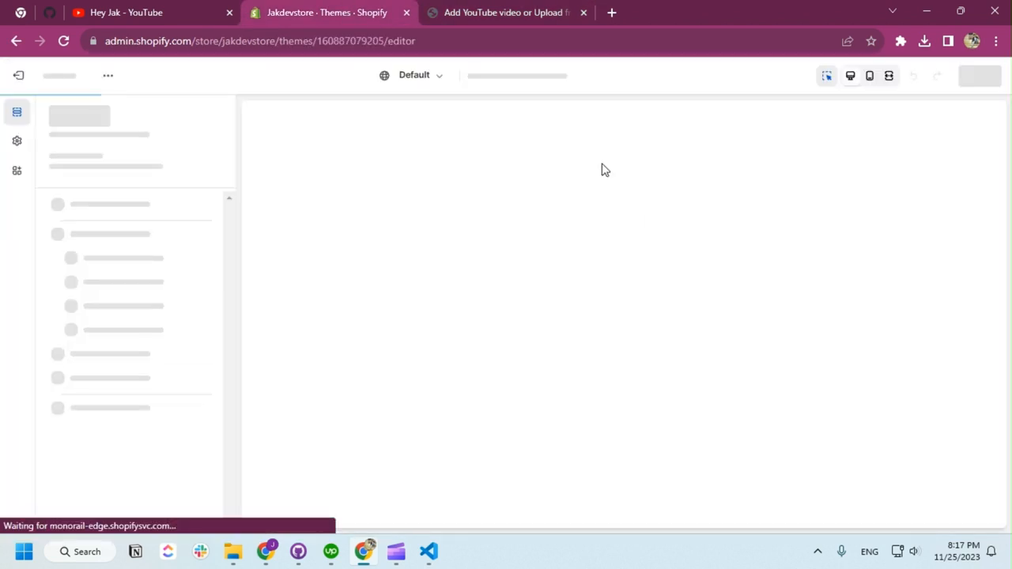
click(544, 74)
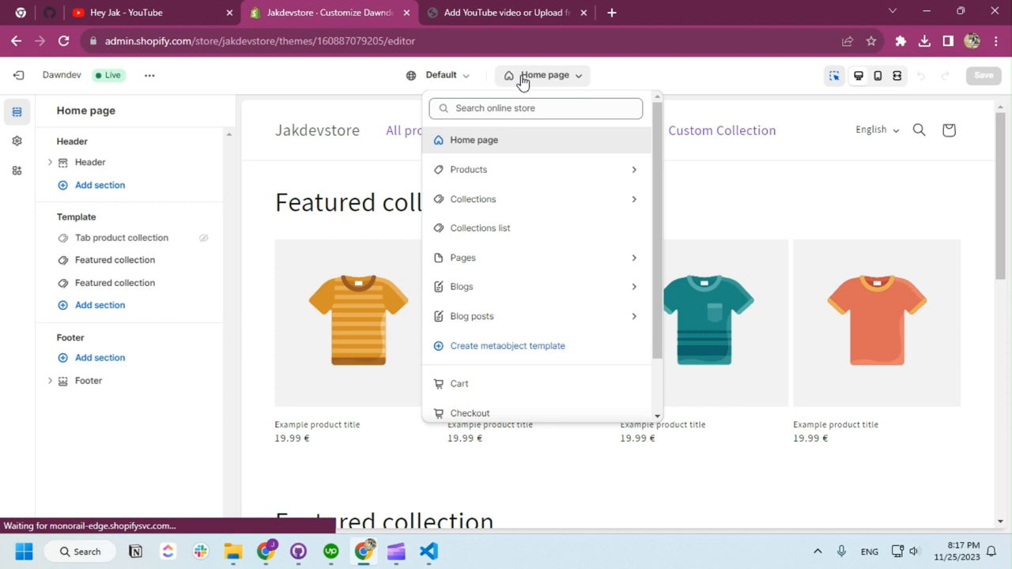
click(462, 256)
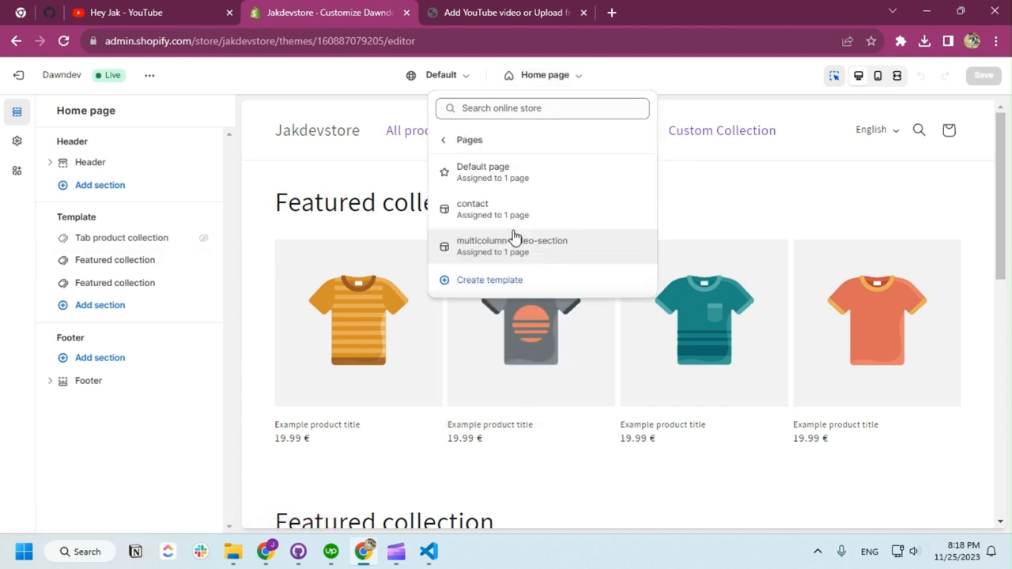
click(513, 247)
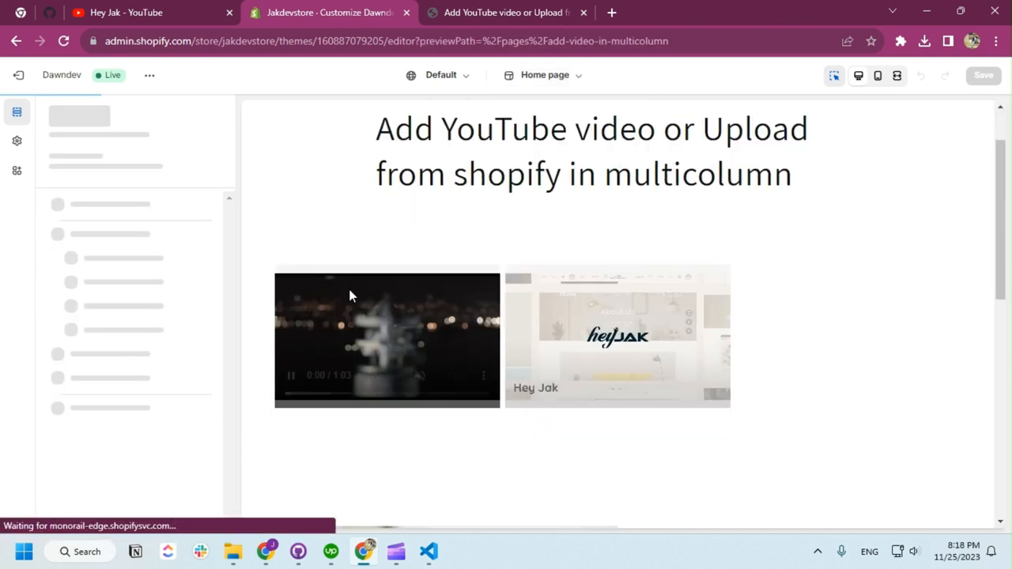
scroll(down, 3)
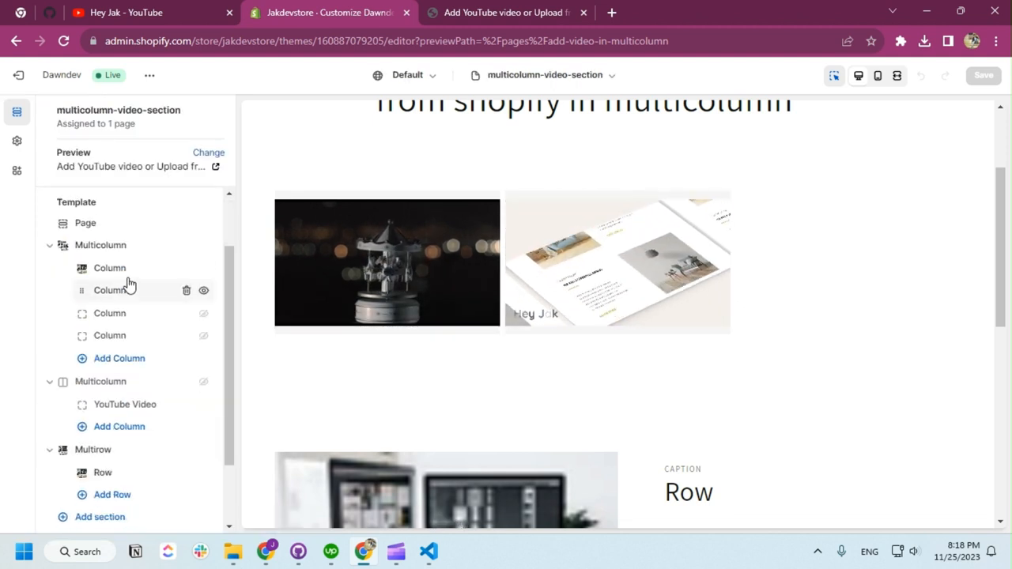
- Change the first column video's cover image to a JPG from Downloads and save it
click(109, 291)
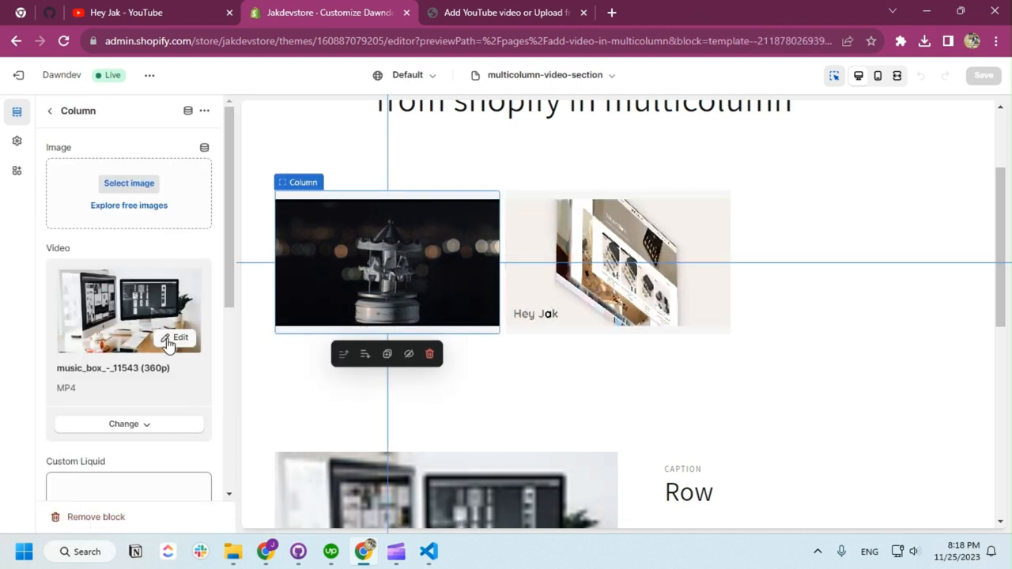
click(169, 345)
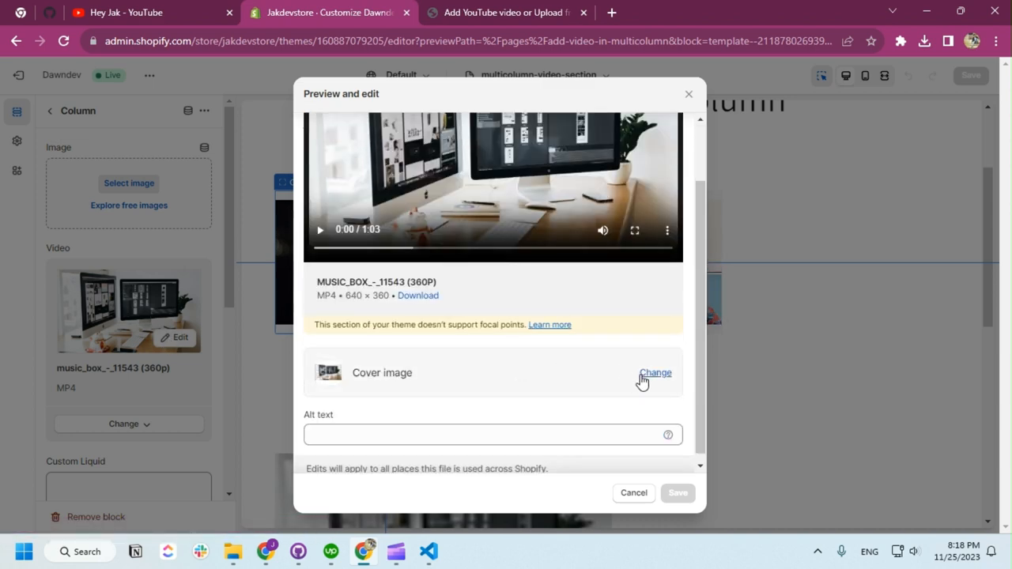
click(655, 374)
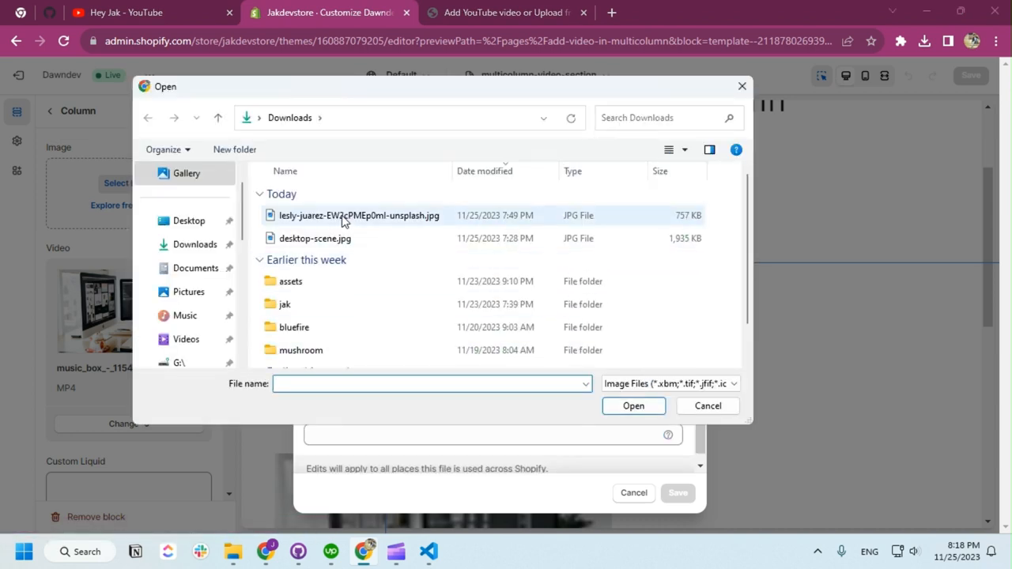
click(632, 405)
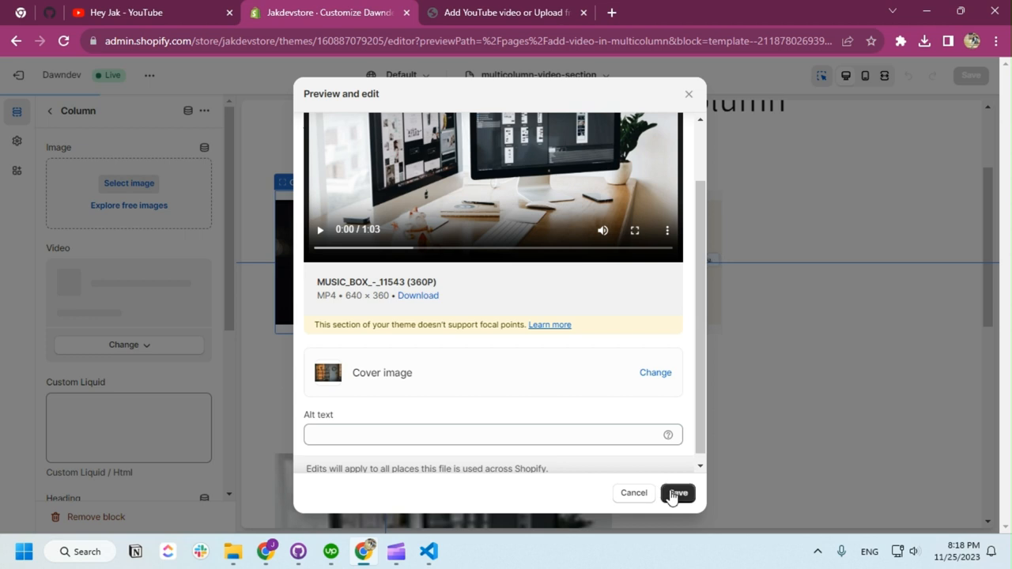
click(677, 493)
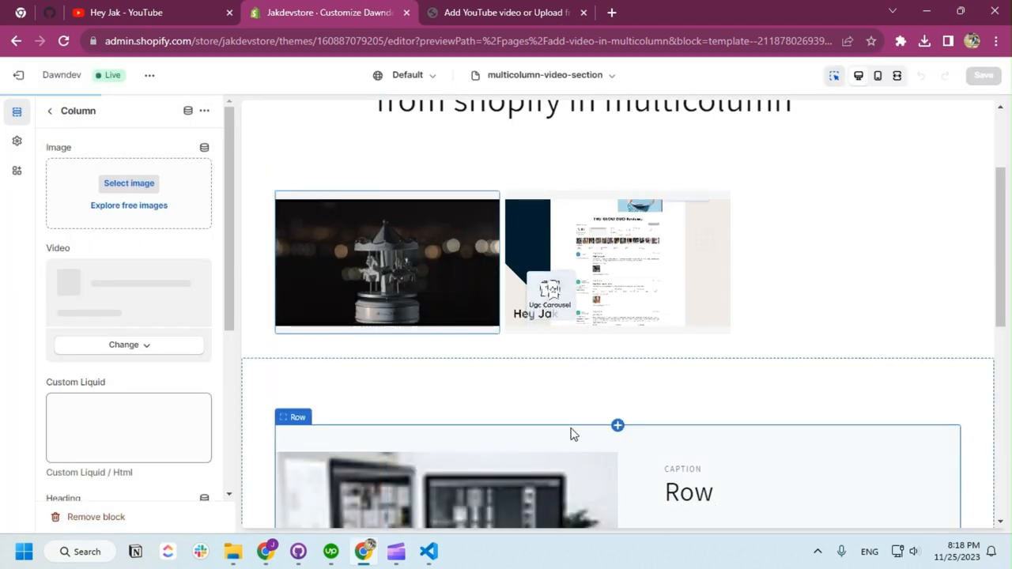
click(385, 261)
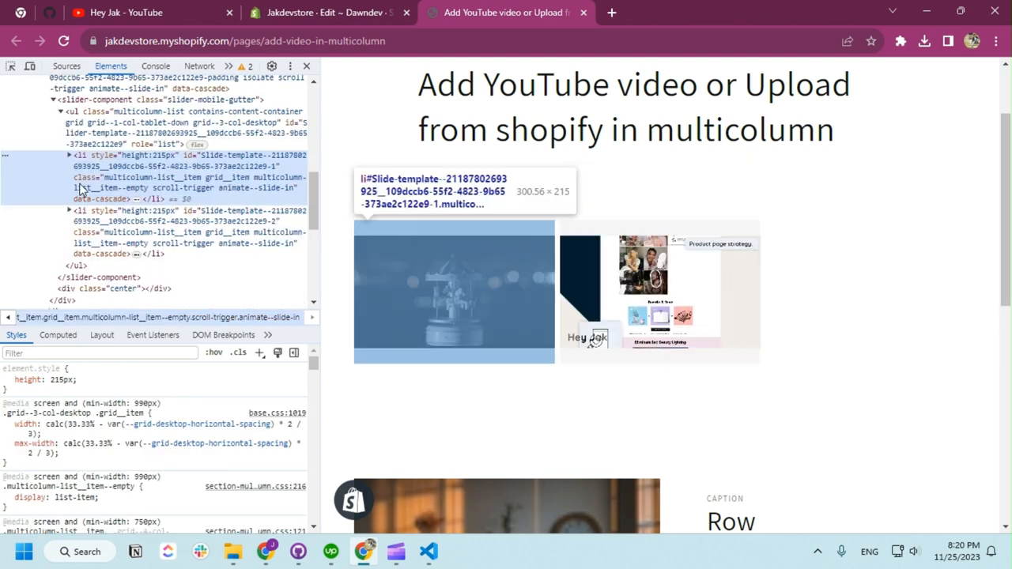
mouse_move(166, 225)
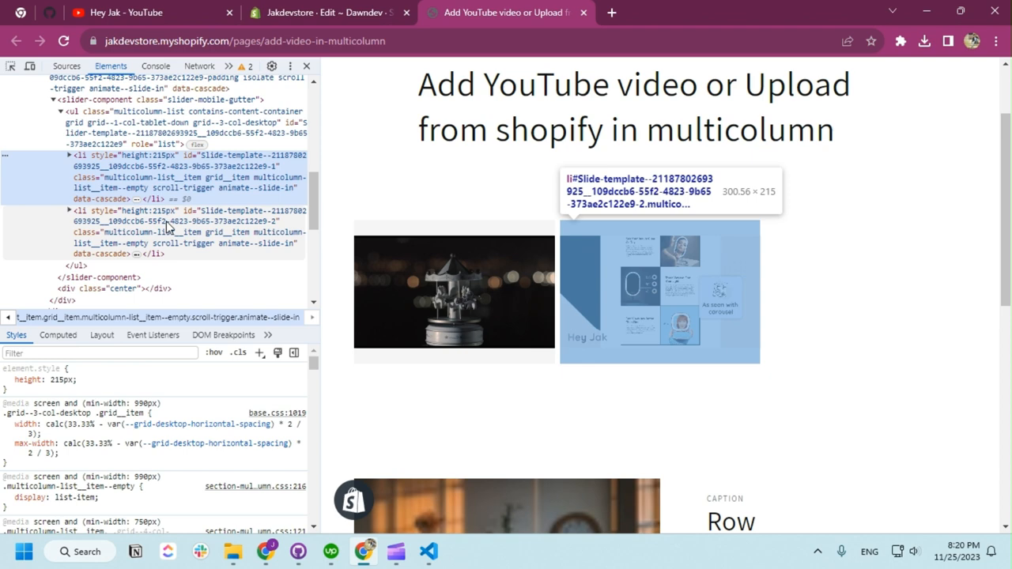
mouse_move(130, 186)
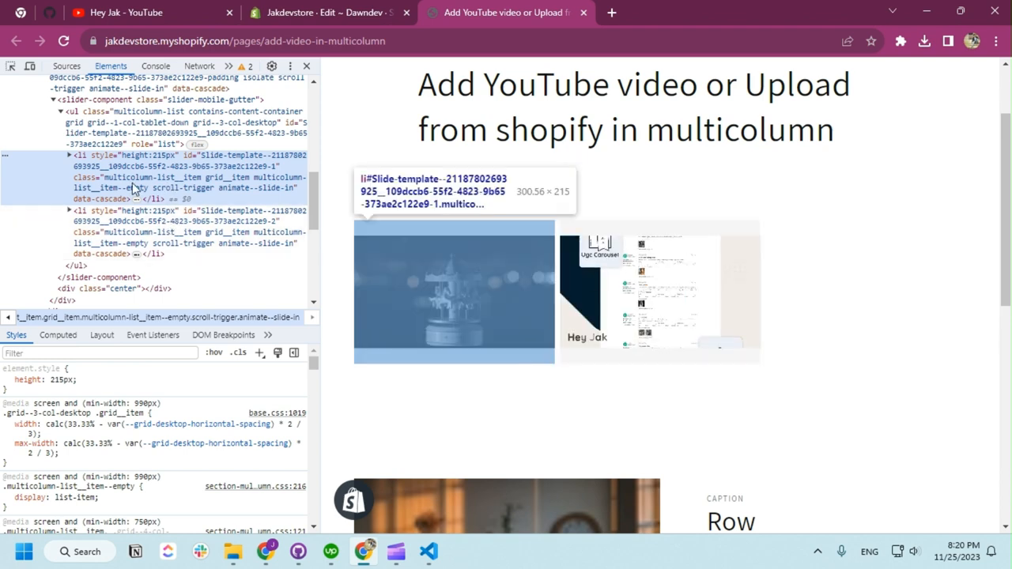
- Select the column item carrying the 215px test height and return to the code editor
click(324, 12)
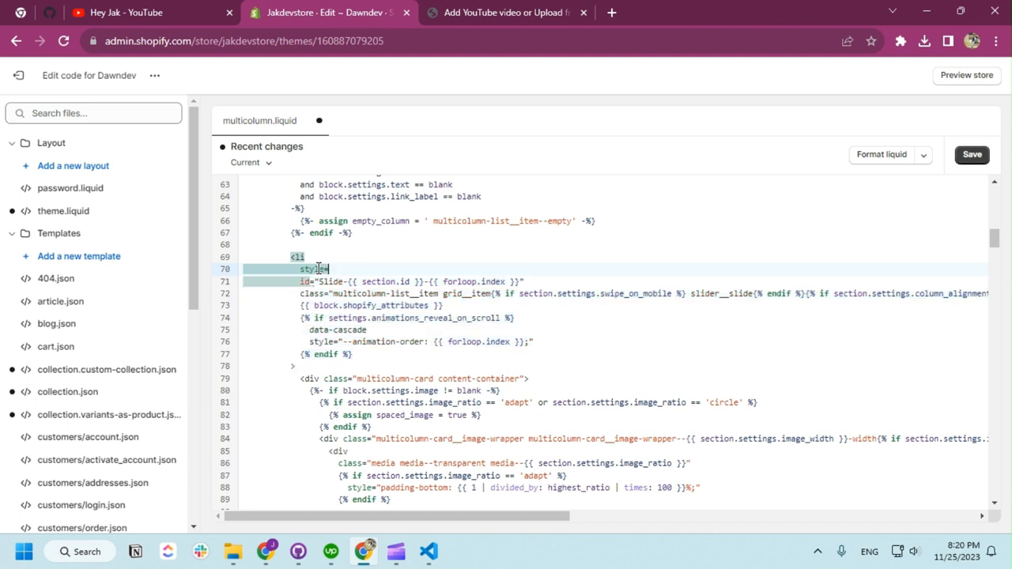
- Add height:215px to the <li> style and object-fit:cover to the video, then save
text(height:)
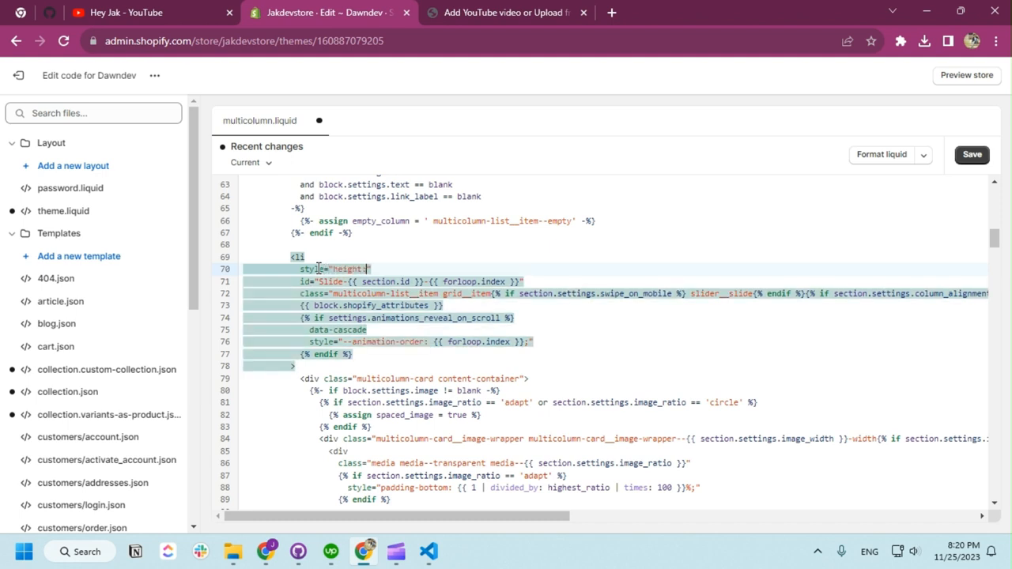
text(215px)
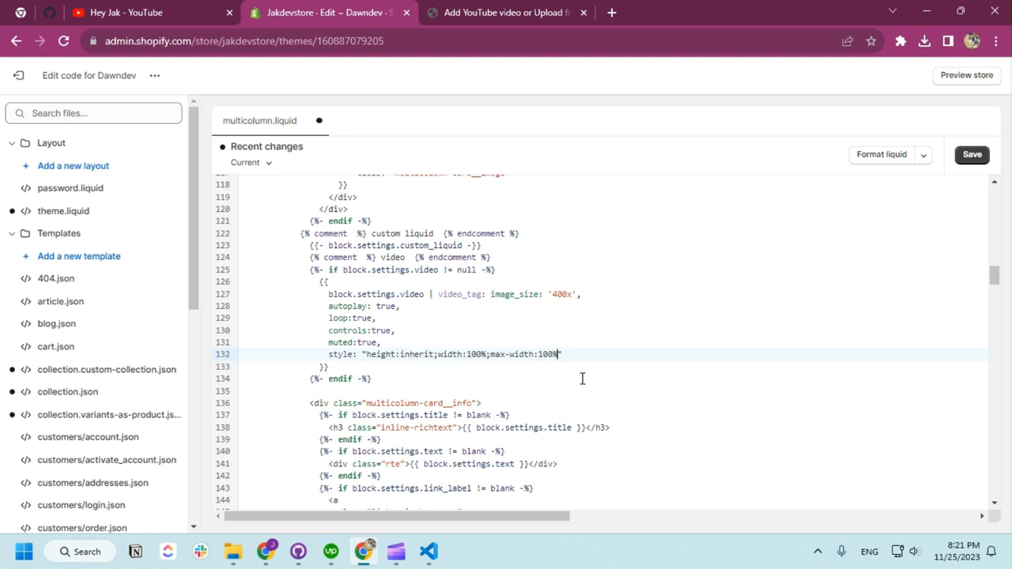
text(;)
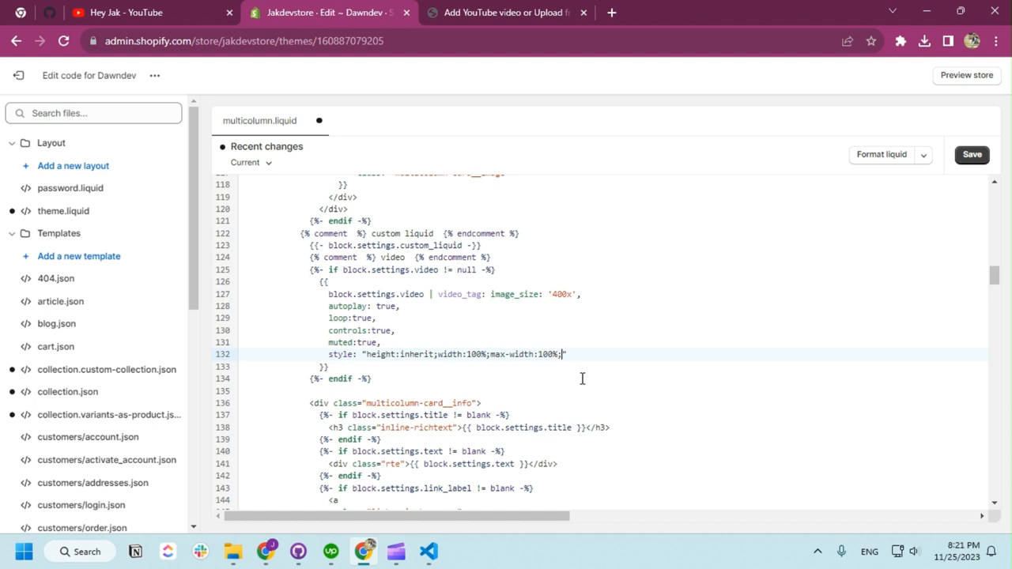
text(object-fit:cover;)
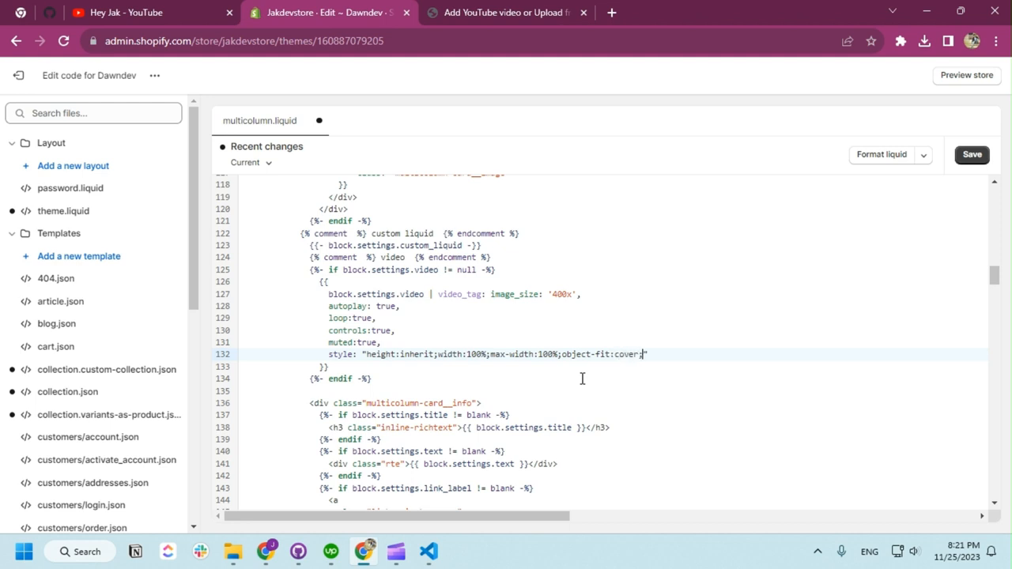
click(970, 155)
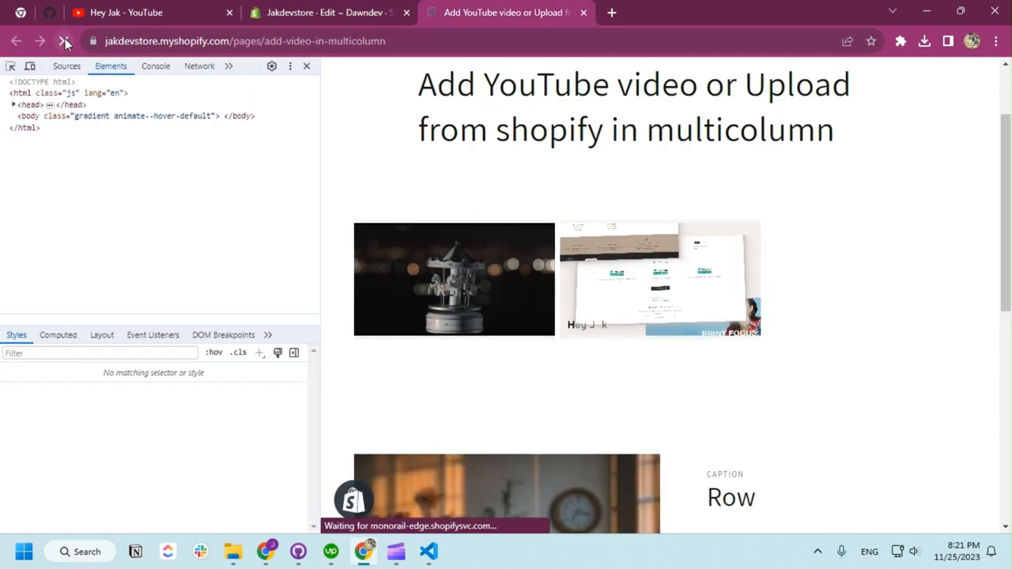
- Play the first column video on the reloaded storefront and switch DevTools to mobile view
click(307, 67)
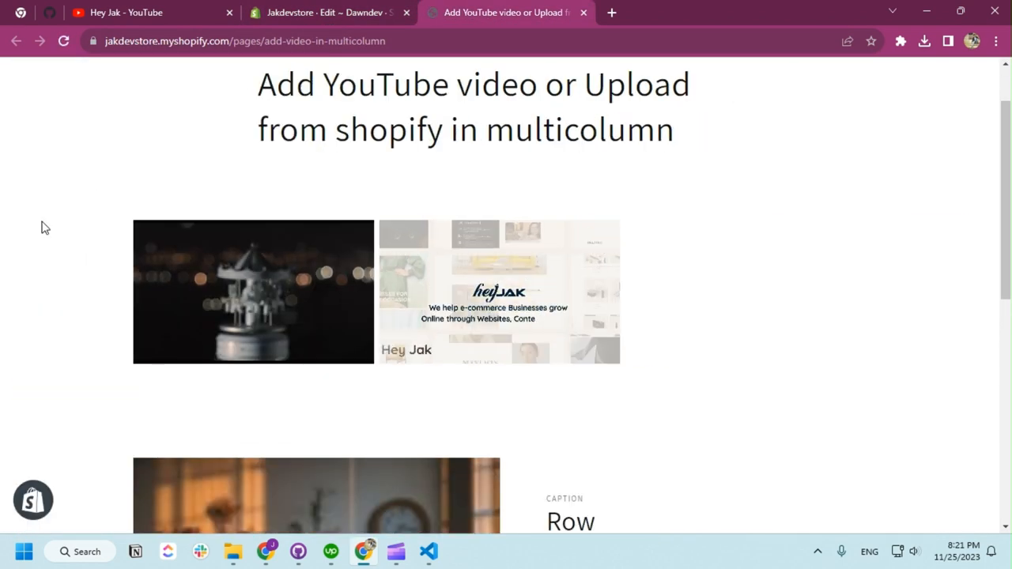
click(253, 290)
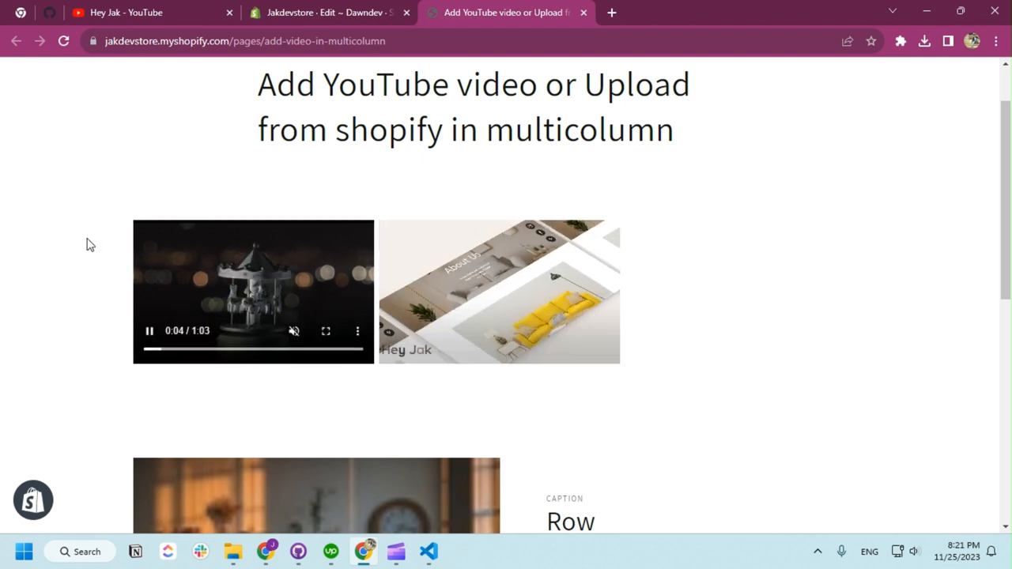
key(F12)
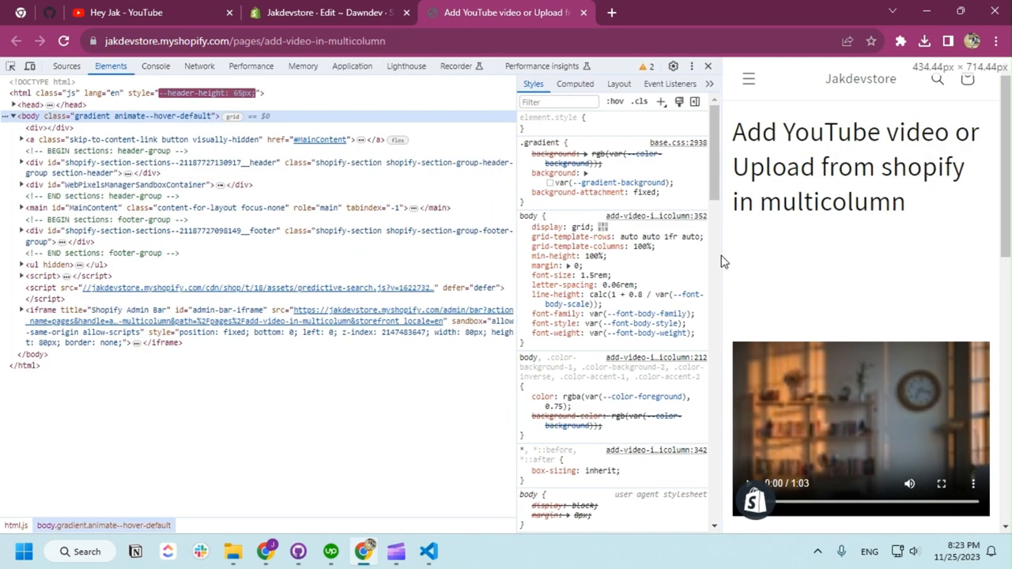
- Add display:block; to the <li> style, save, and reload the mobile-width store page
click(329, 13)
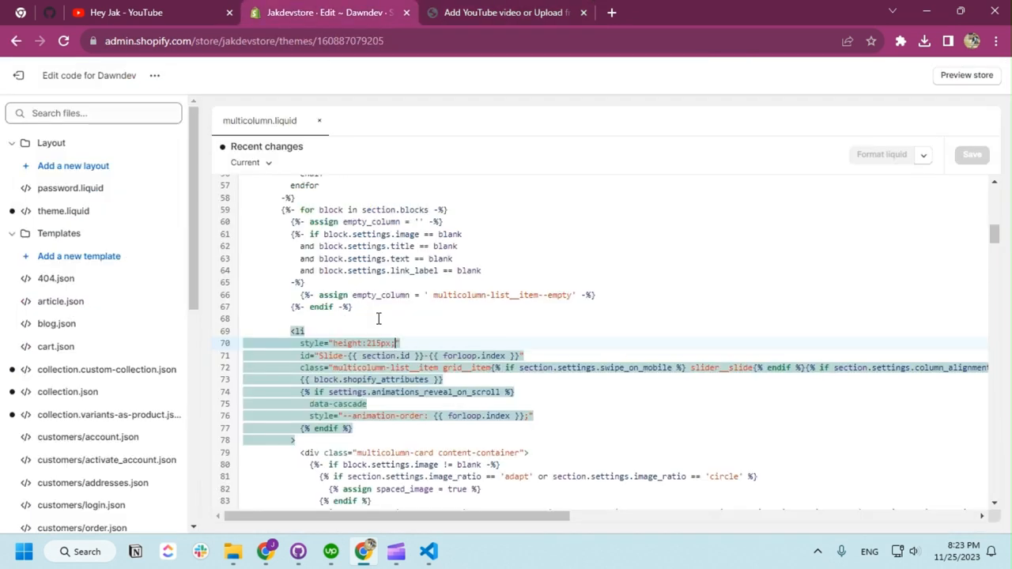
text(d)
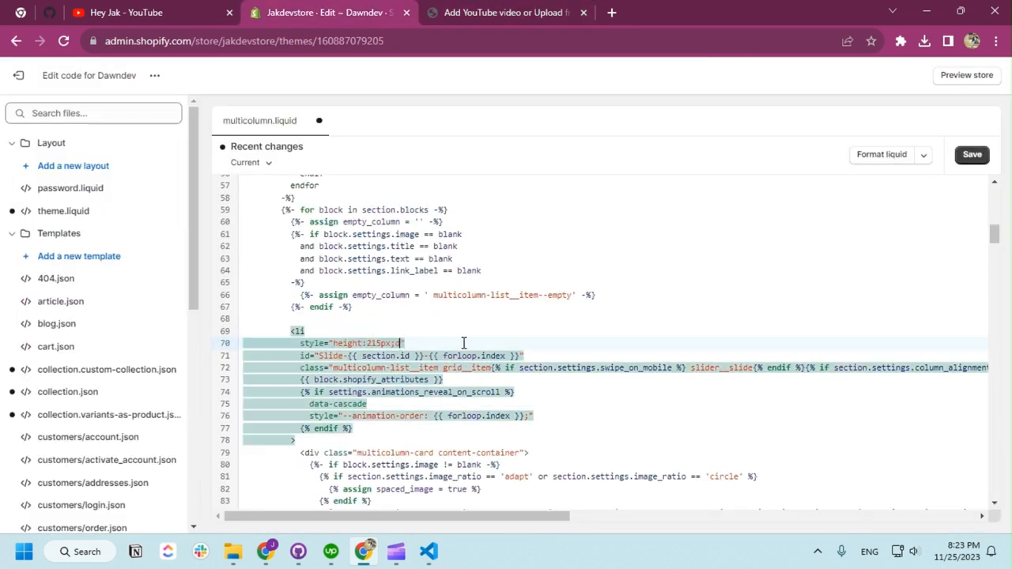
text(display:bloc)
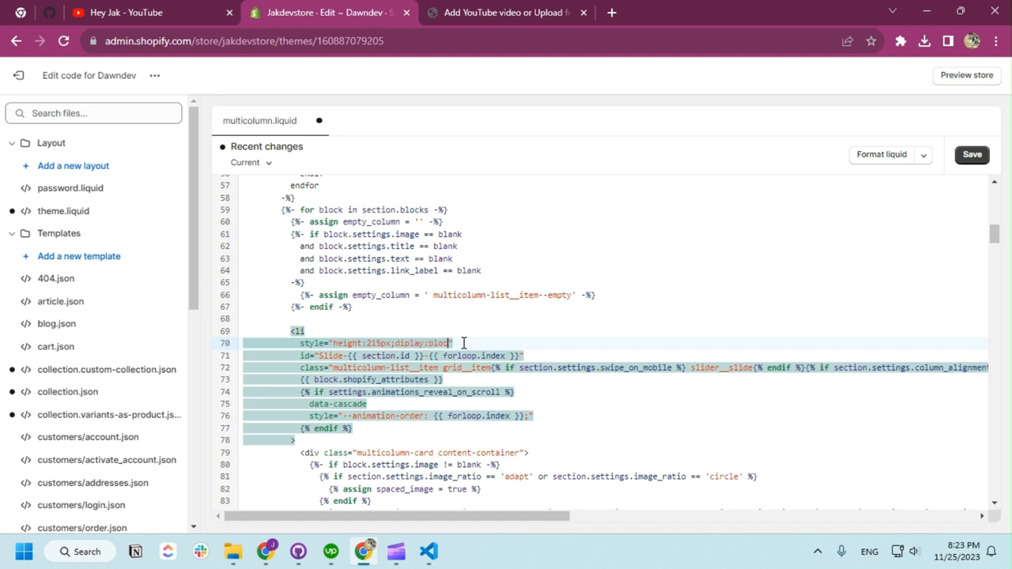
click(971, 155)
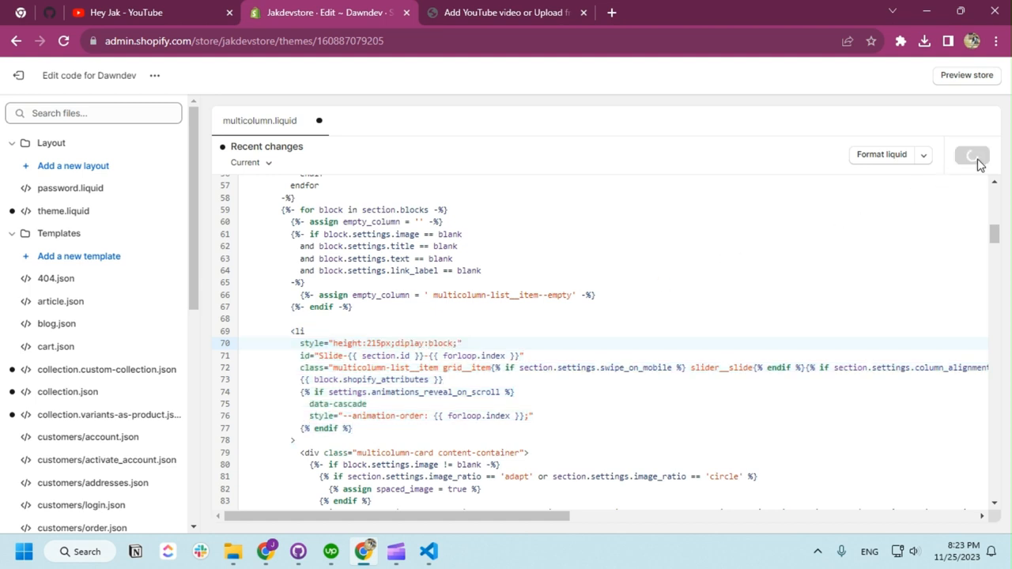
click(506, 12)
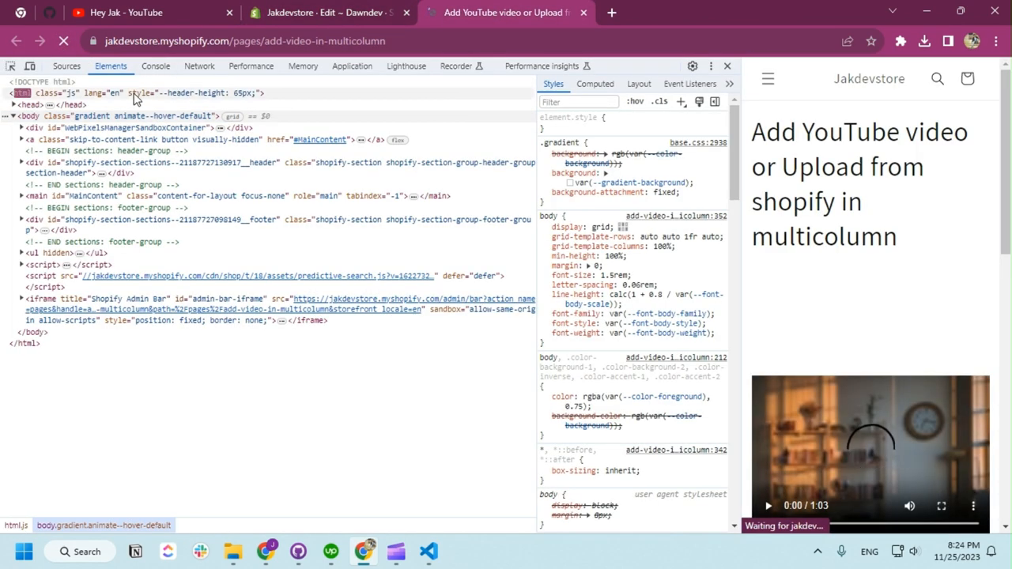
click(64, 41)
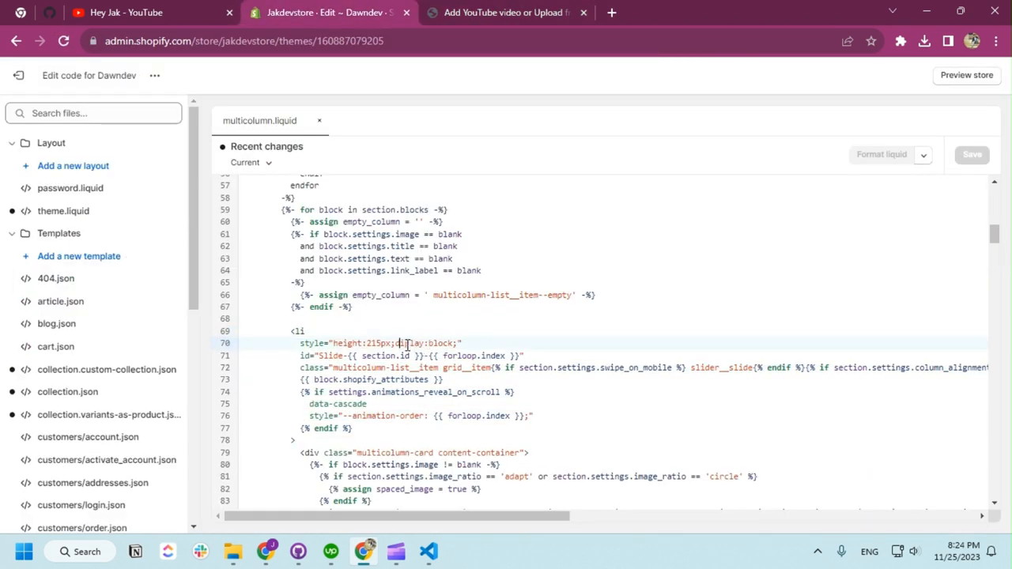
click(506, 13)
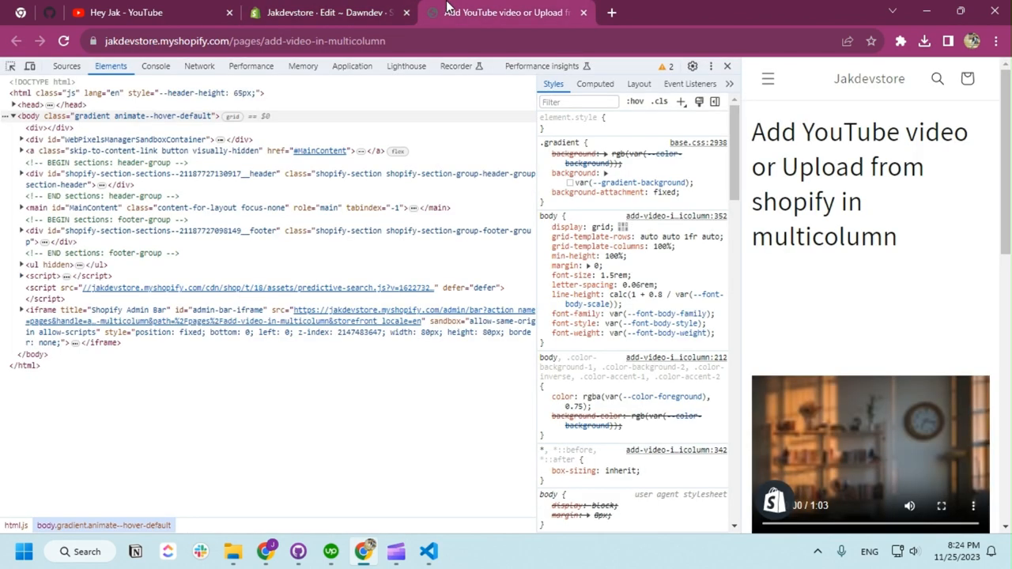